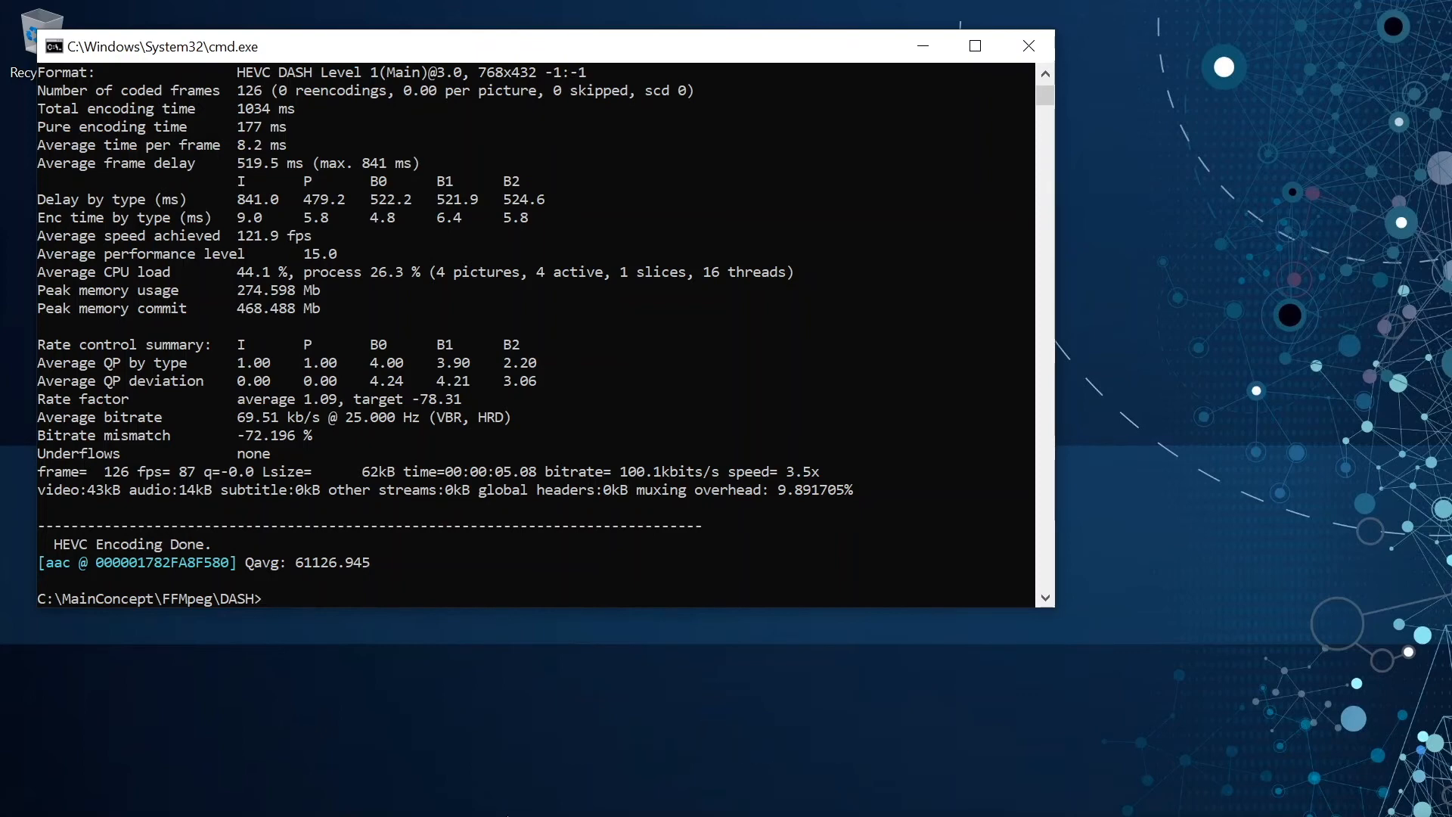
{"action": "type", "text": "dir"}
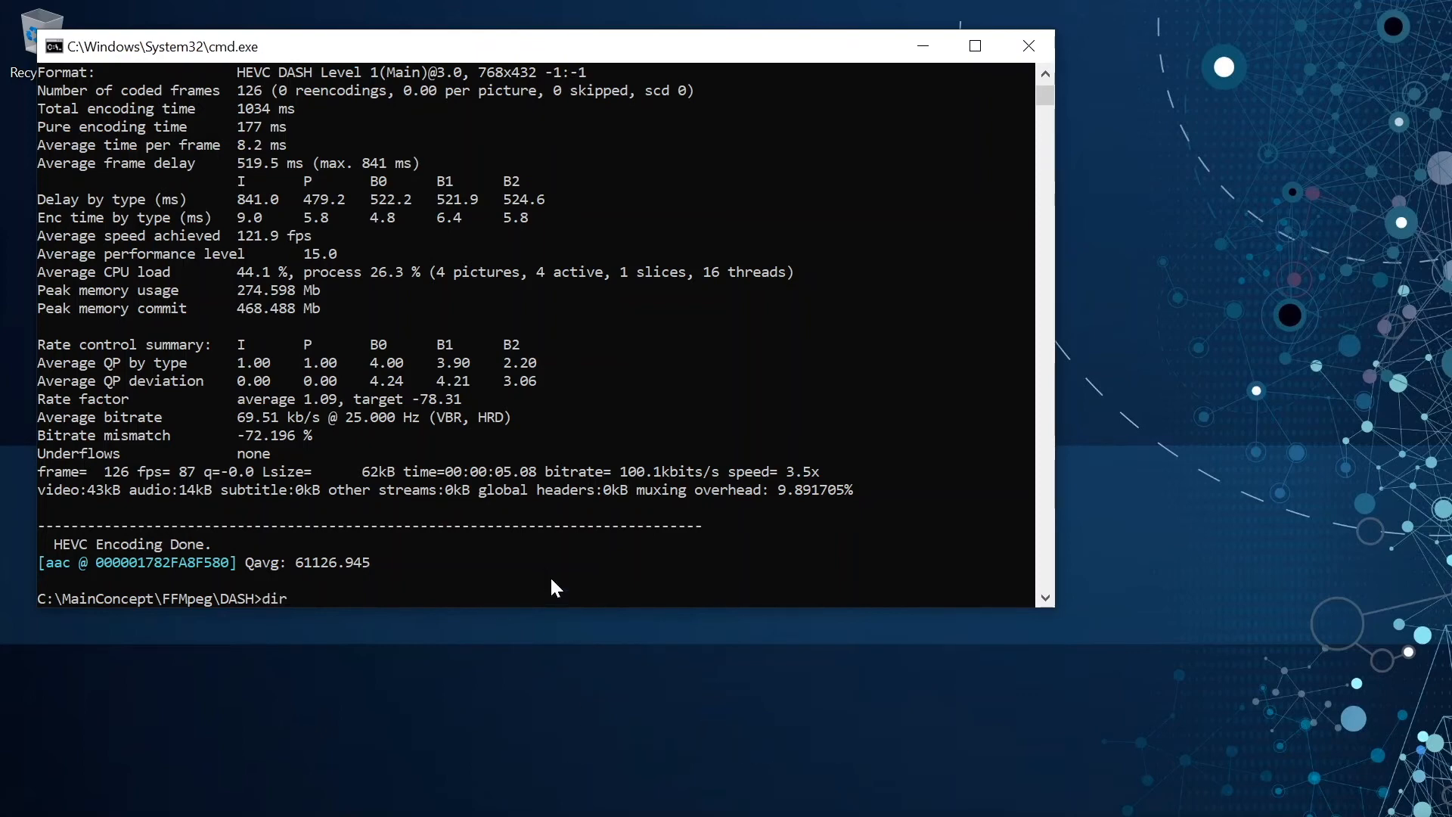